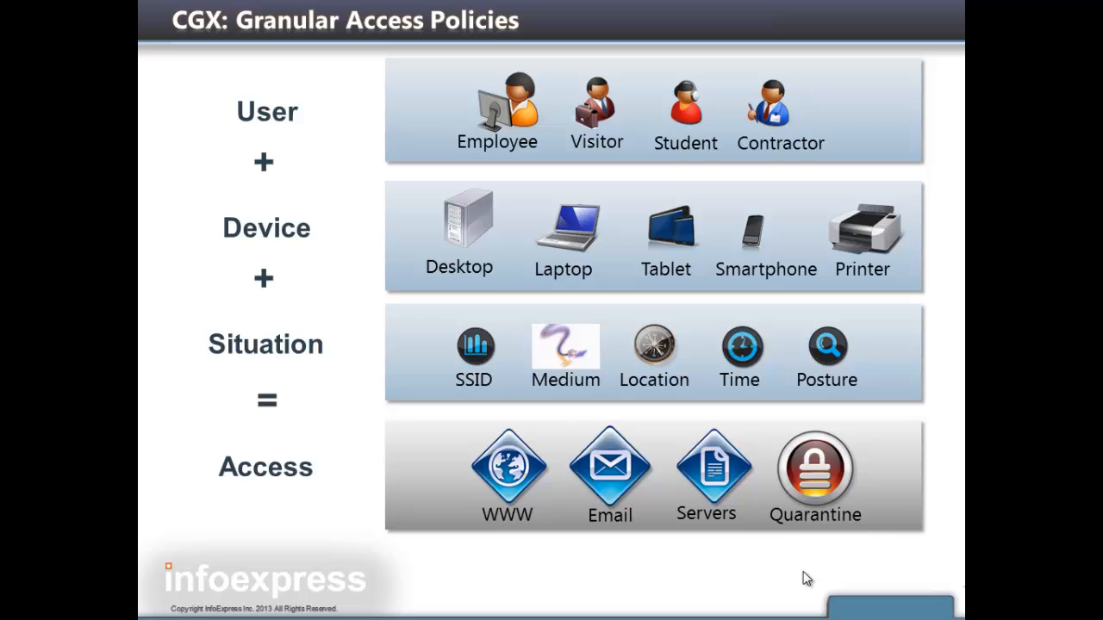
{"action": "mouse_move", "coordinate": [887, 413]}
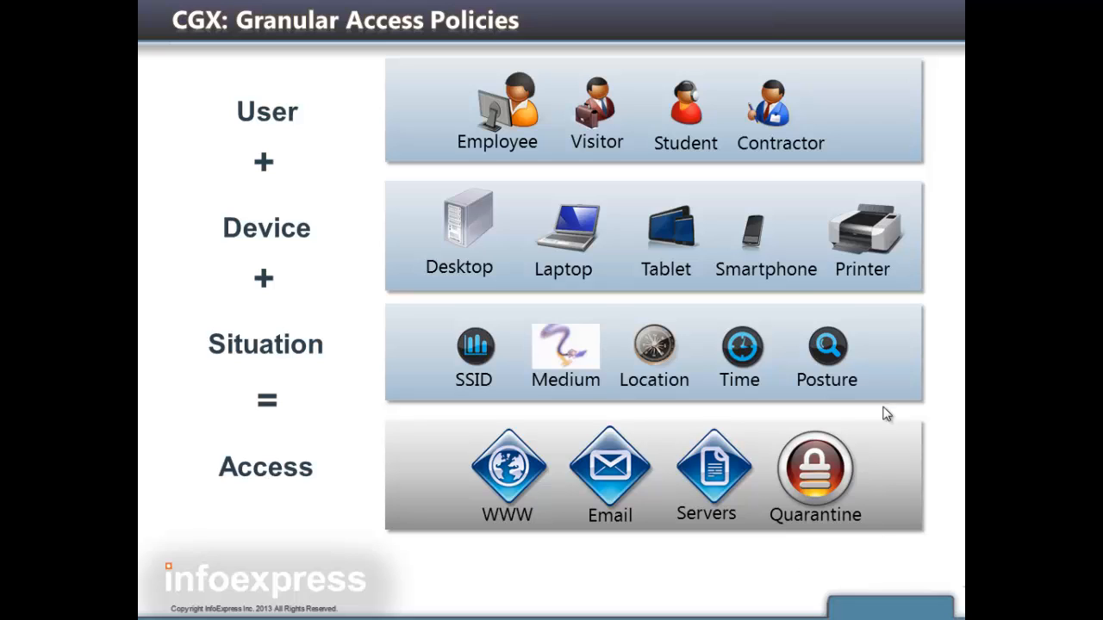
{"action": "mouse_move", "coordinate": [627, 224]}
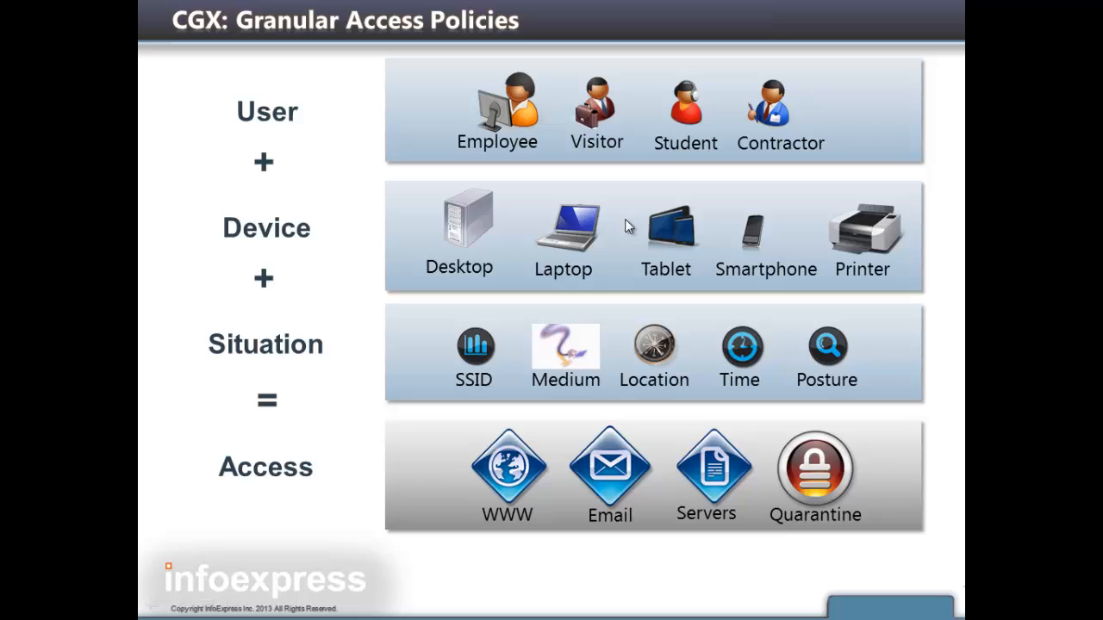
{"action": "mouse_move", "coordinate": [830, 396]}
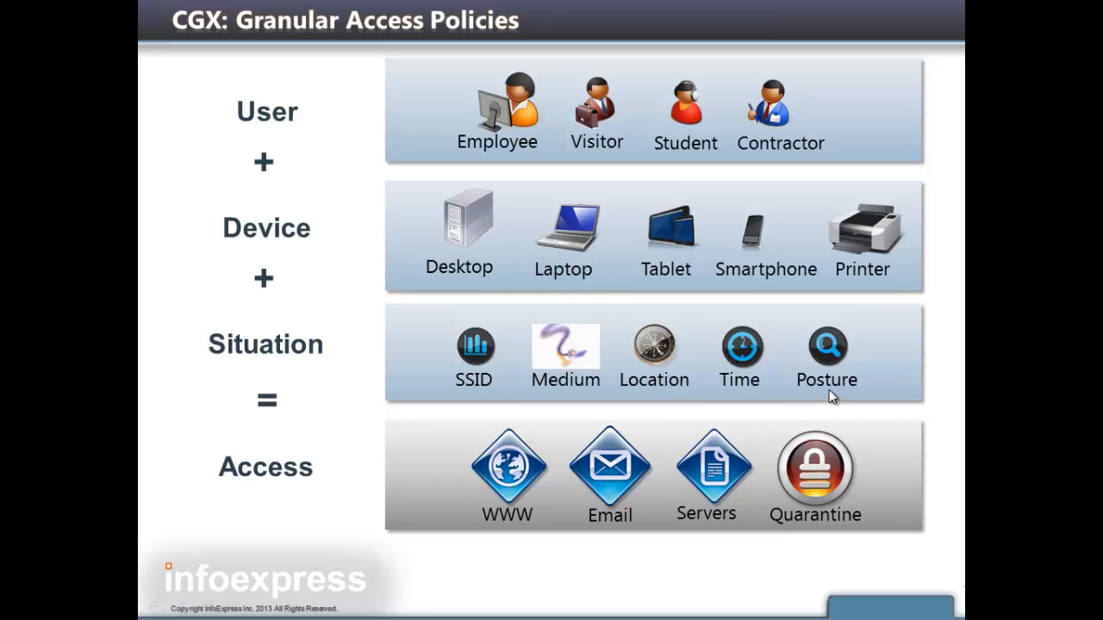
{"action": "mouse_move", "coordinate": [813, 403]}
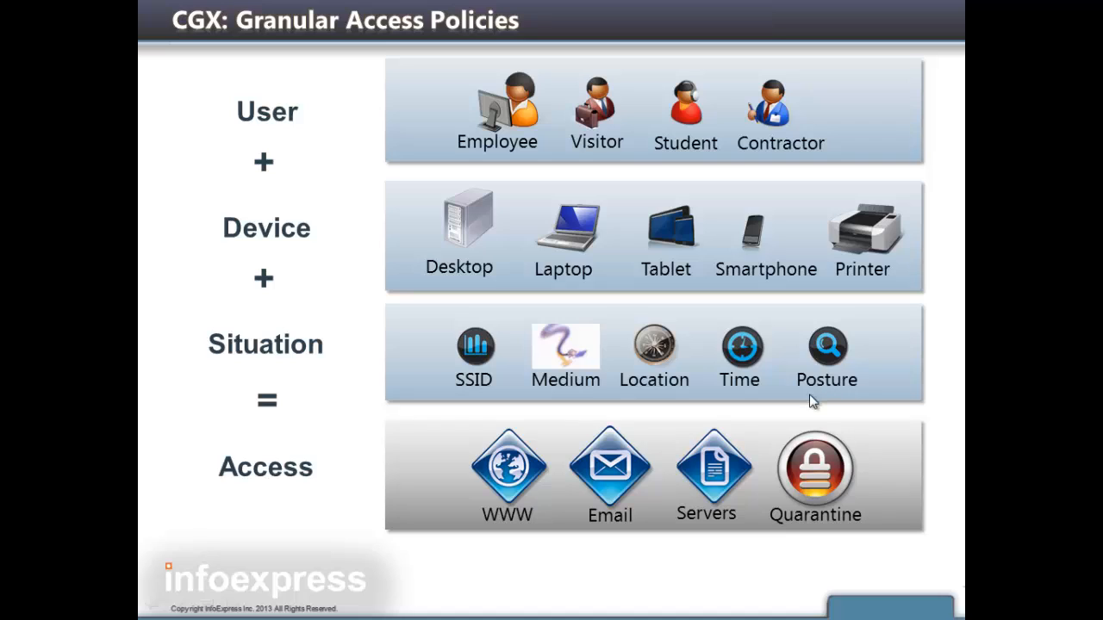
{"action": "mouse_move", "coordinate": [723, 485]}
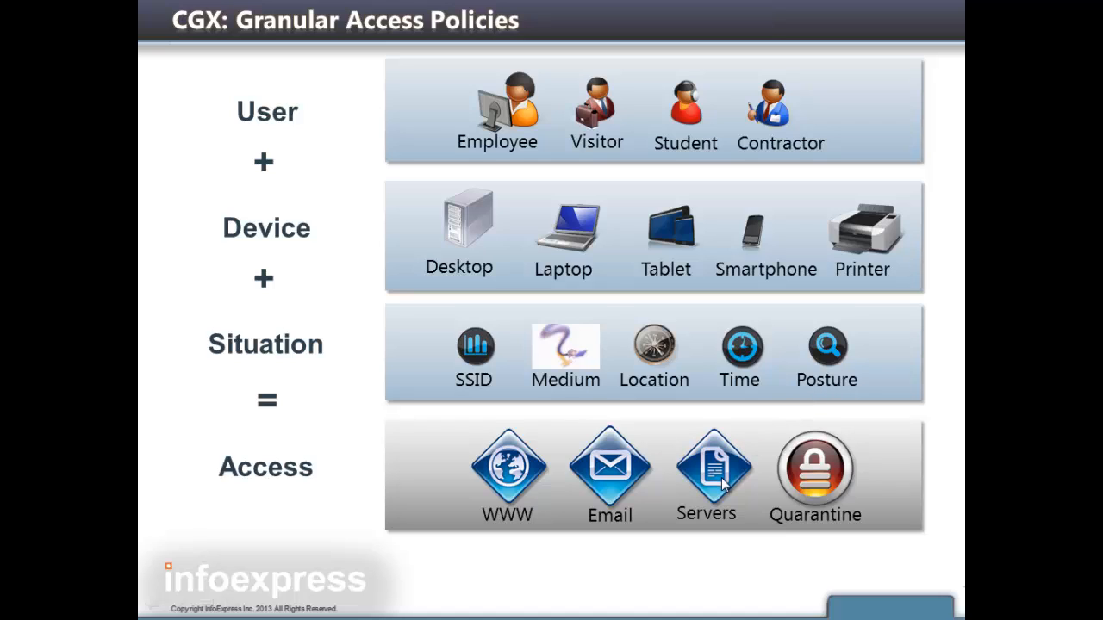
{"action": "mouse_move", "coordinate": [710, 307]}
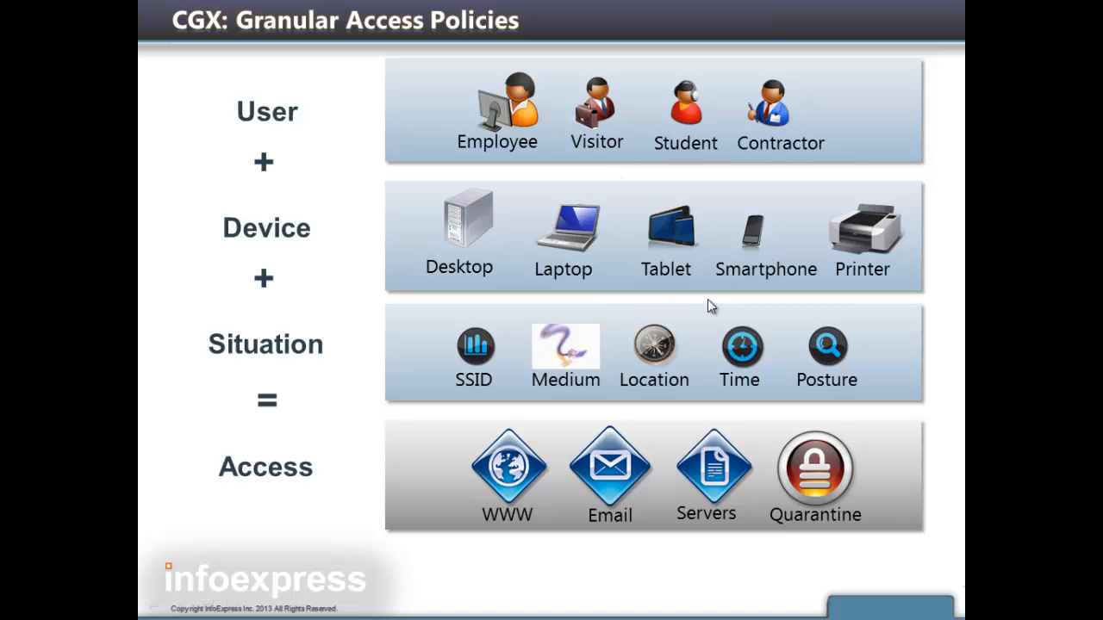
{"action": "mouse_move", "coordinate": [508, 485]}
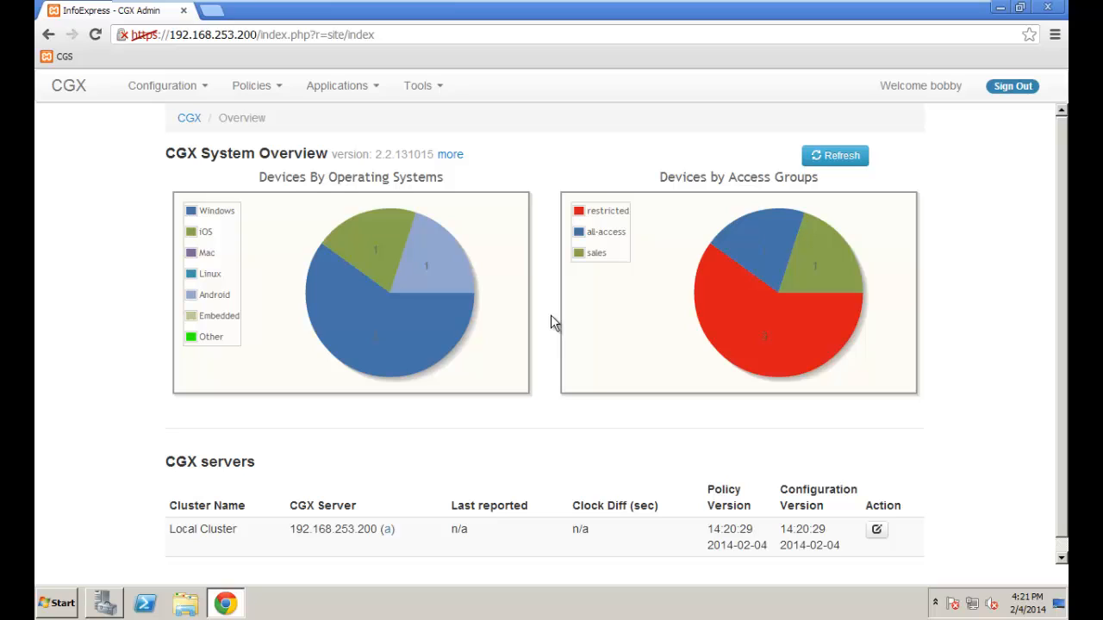
{"action": "mouse_move", "coordinate": [446, 279]}
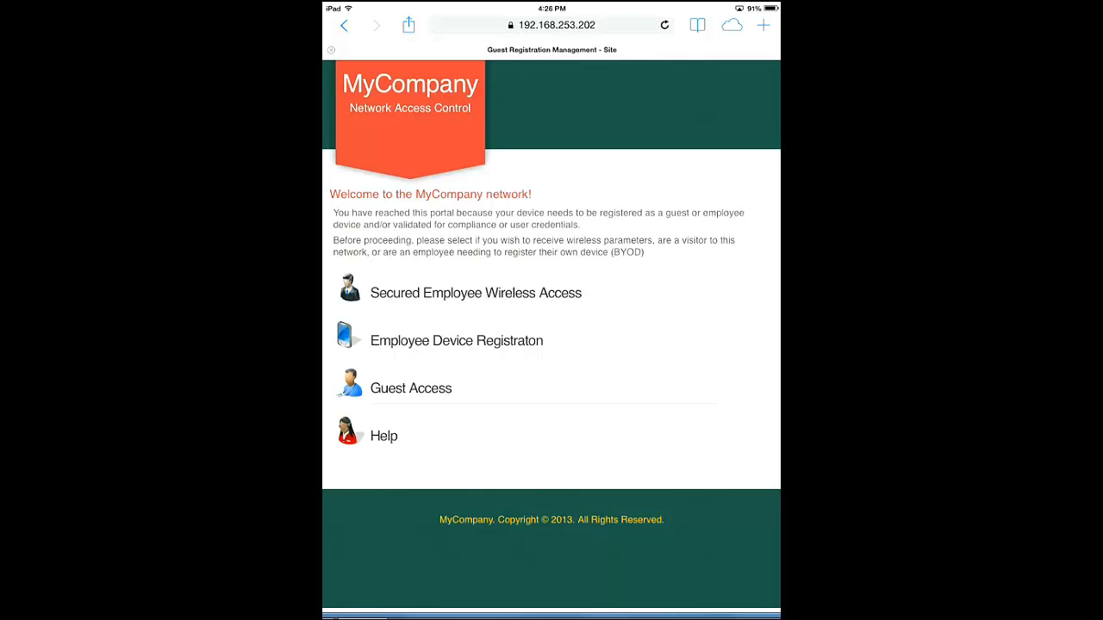
Log in to Employee Device Registration as sales01 with its password to register the iPad.
{"action": "left_click", "coordinate": [457, 341]}
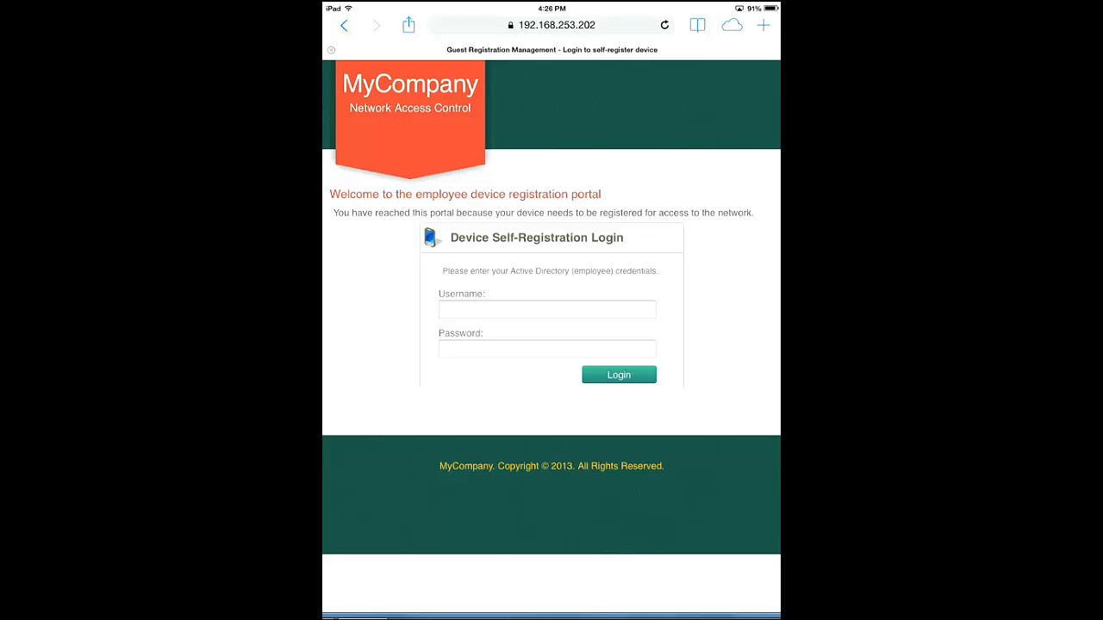
{"action": "type", "text": "sales01"}
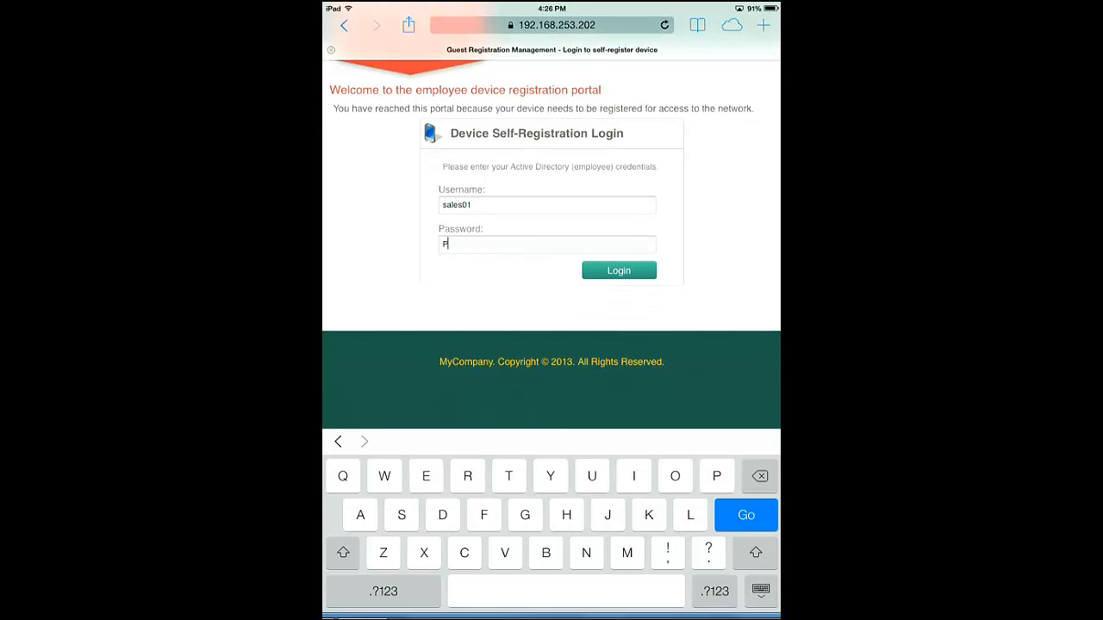
{"action": "type", "text": "w"}
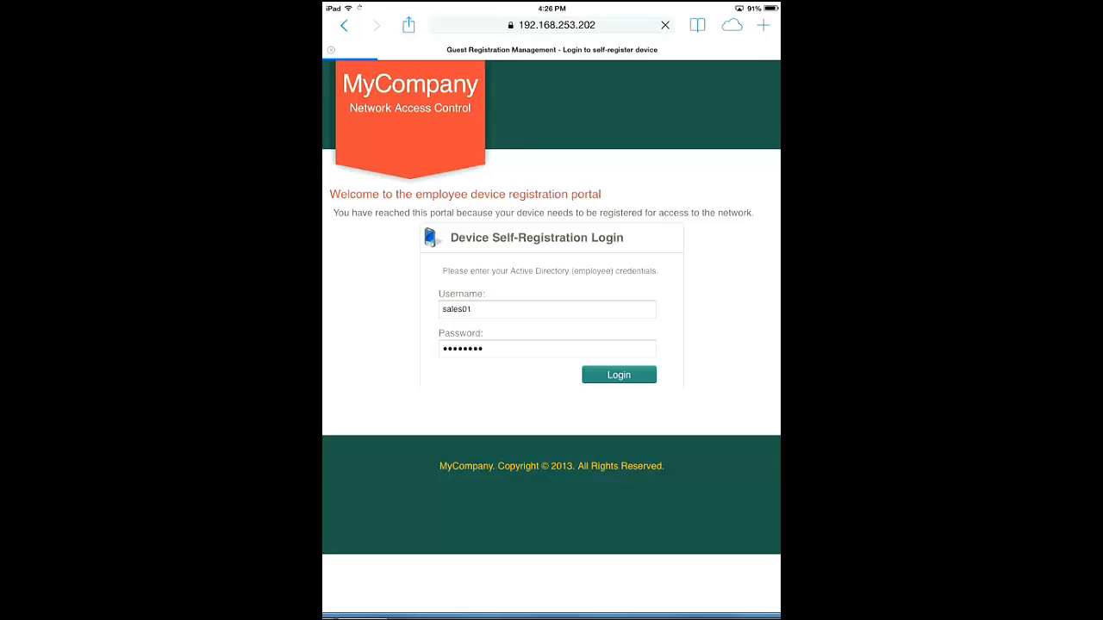
{"action": "left_click", "coordinate": [619, 375]}
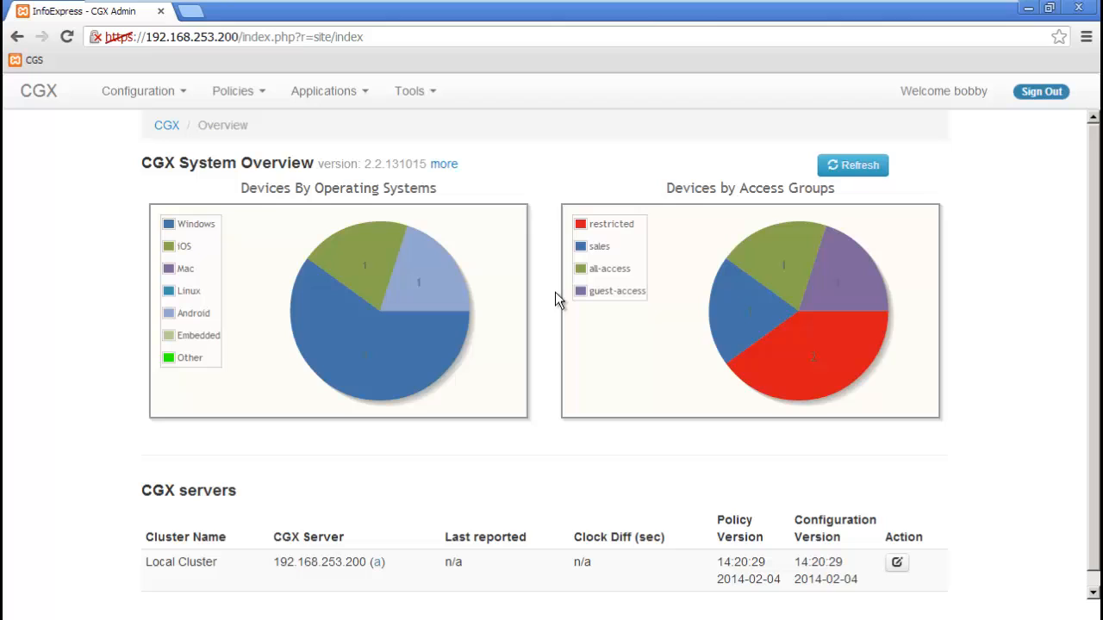
{"action": "mouse_move", "coordinate": [558, 300]}
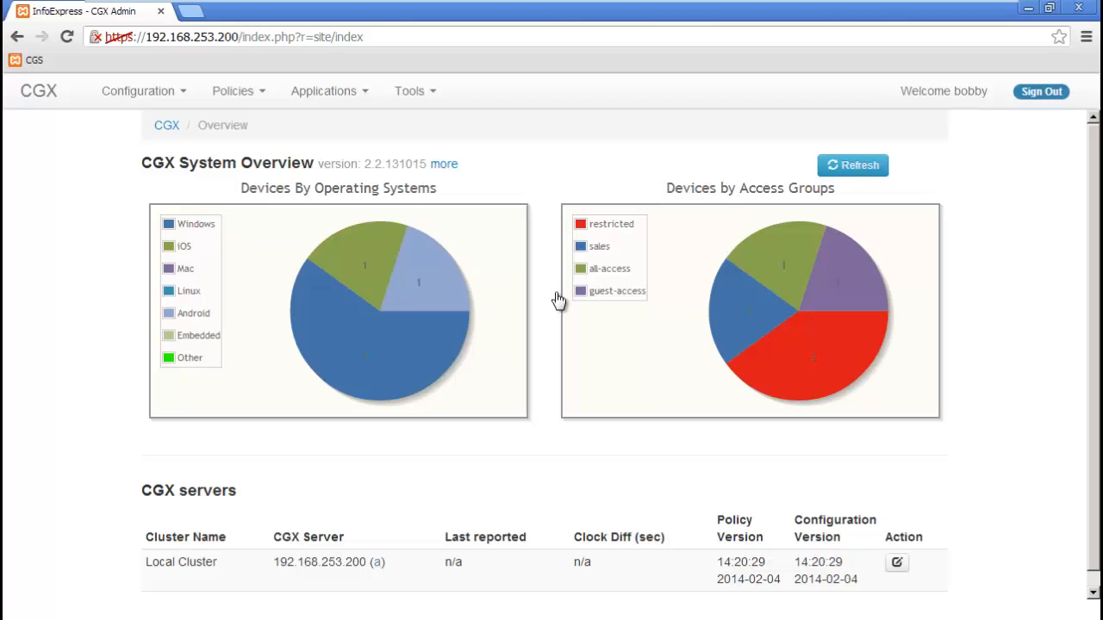
{"action": "mouse_move", "coordinate": [841, 303]}
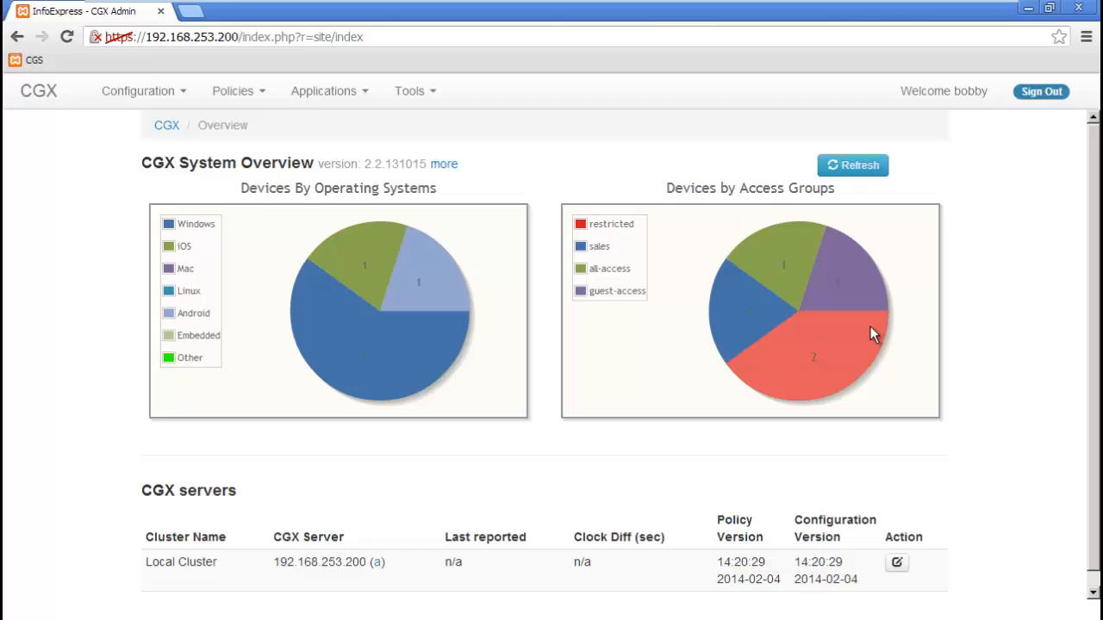
{"action": "mouse_move", "coordinate": [832, 386]}
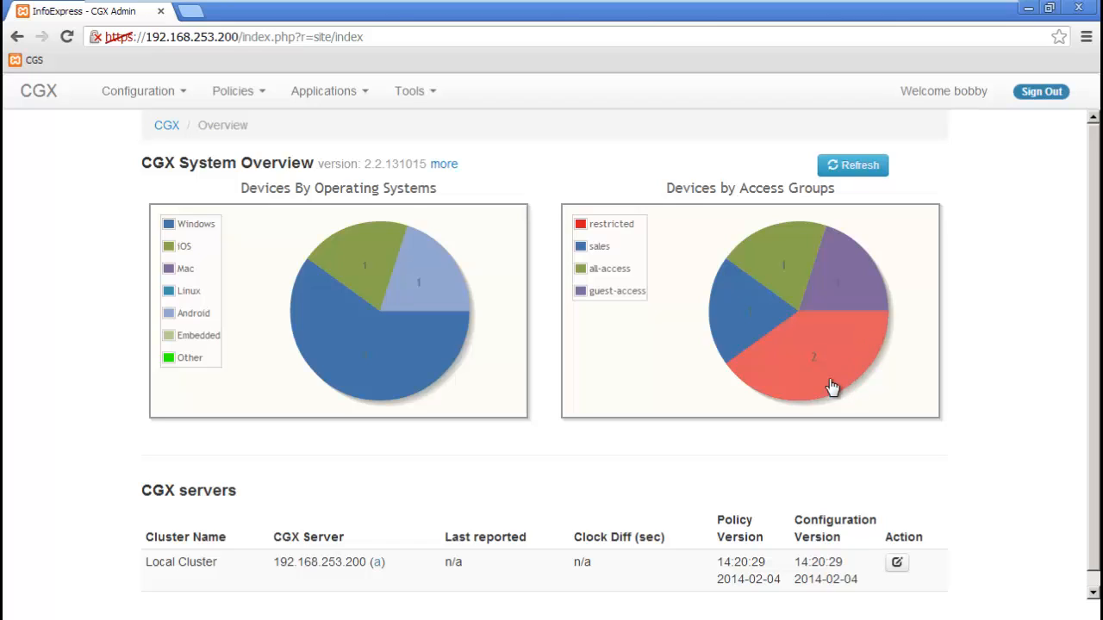
{"action": "mouse_move", "coordinate": [843, 360]}
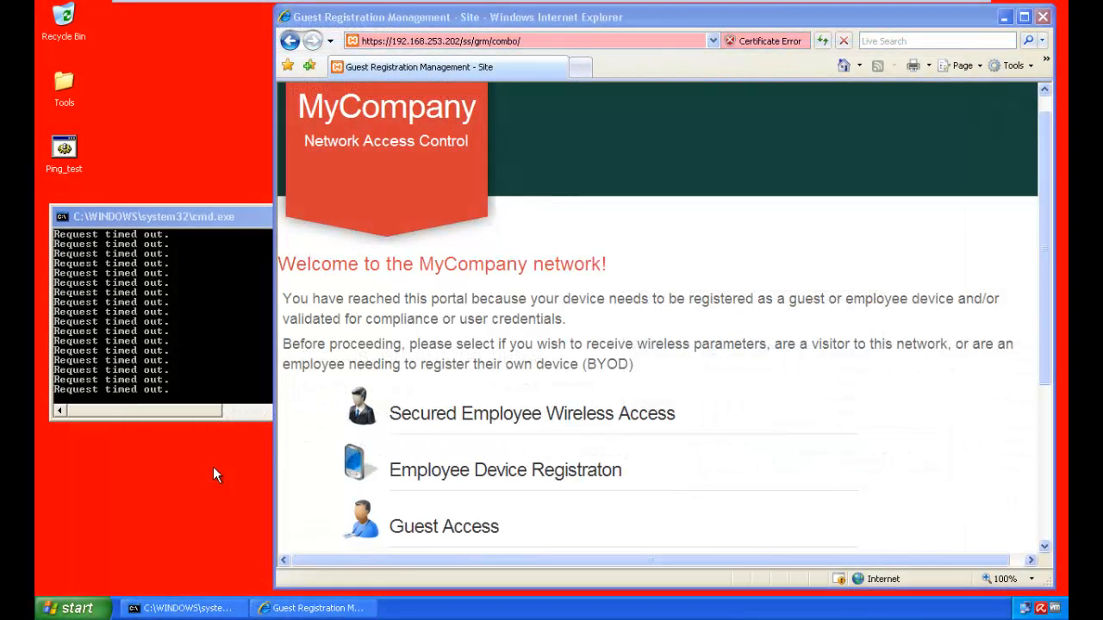
{"action": "mouse_move", "coordinate": [214, 410]}
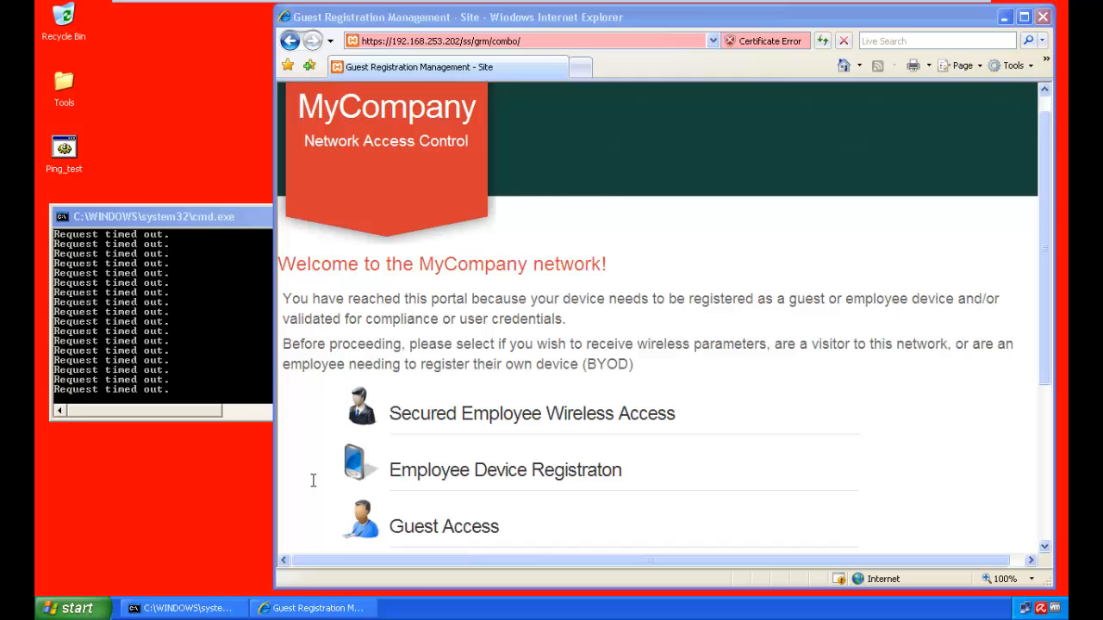
Start guest PC registration and accept the Terms of Use to reach the guest login page.
{"action": "left_click", "coordinate": [444, 527]}
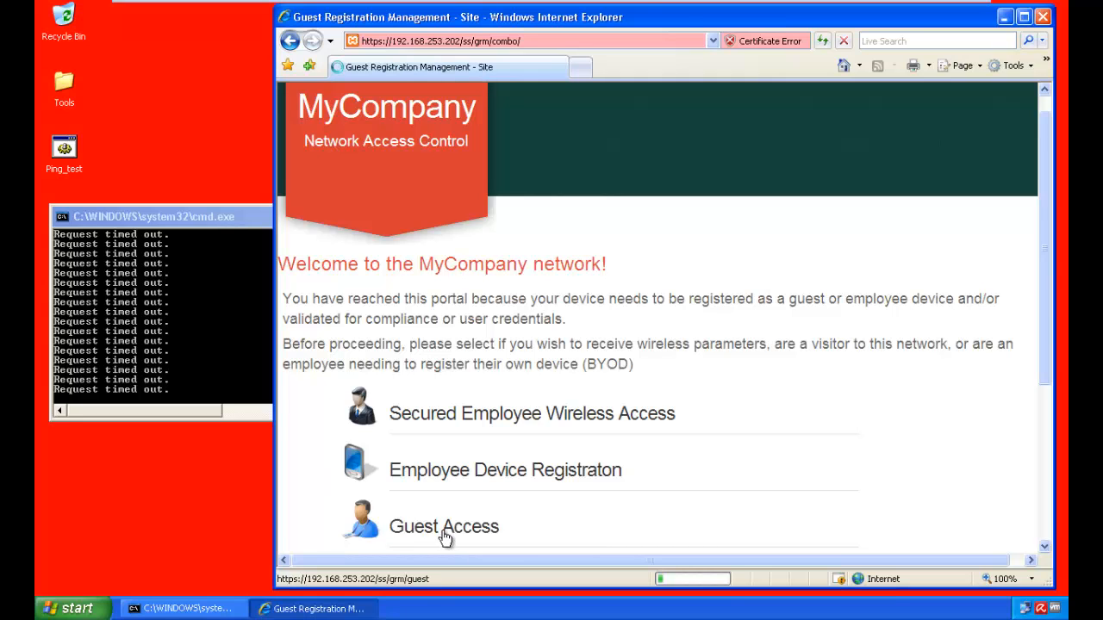
{"action": "left_click", "coordinate": [445, 527]}
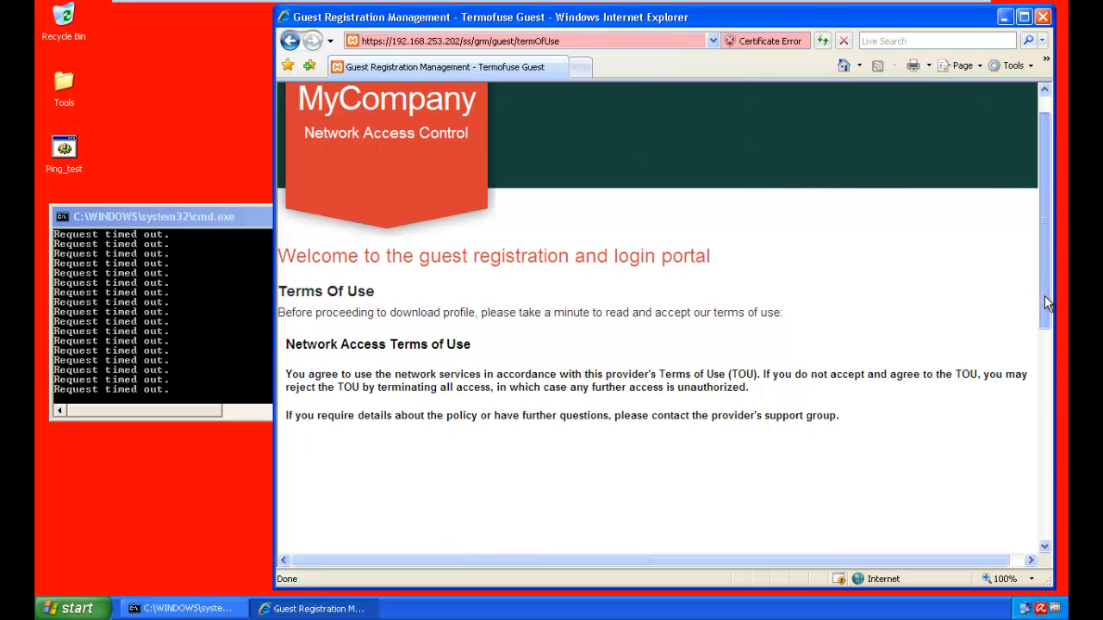
{"action": "scroll", "scroll_direction": "down", "scroll_amount": 3}
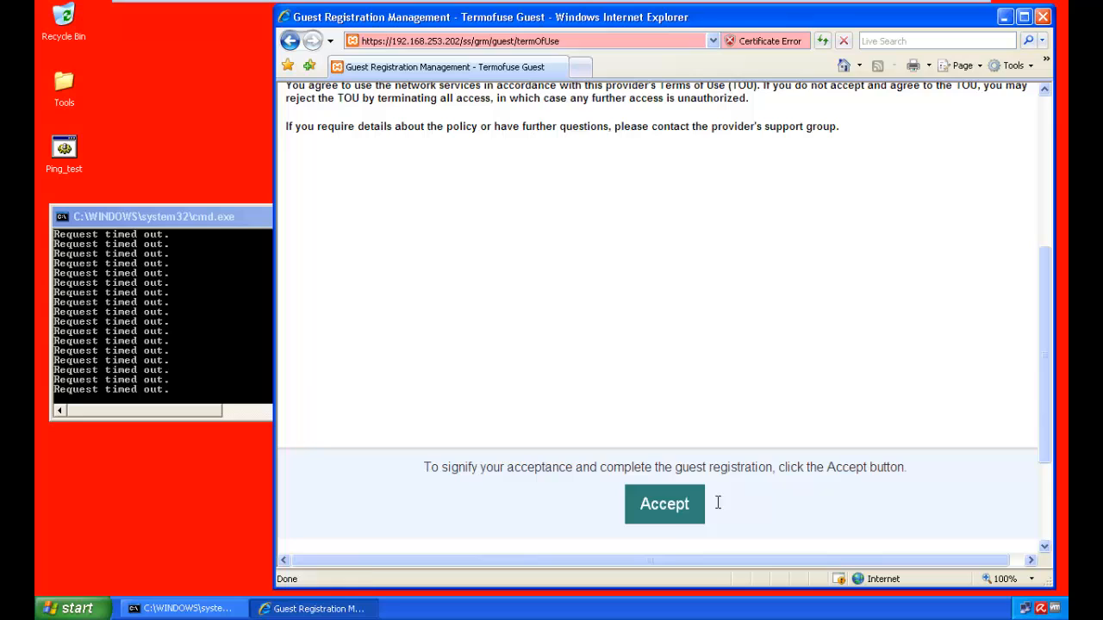
{"action": "left_click", "coordinate": [665, 503]}
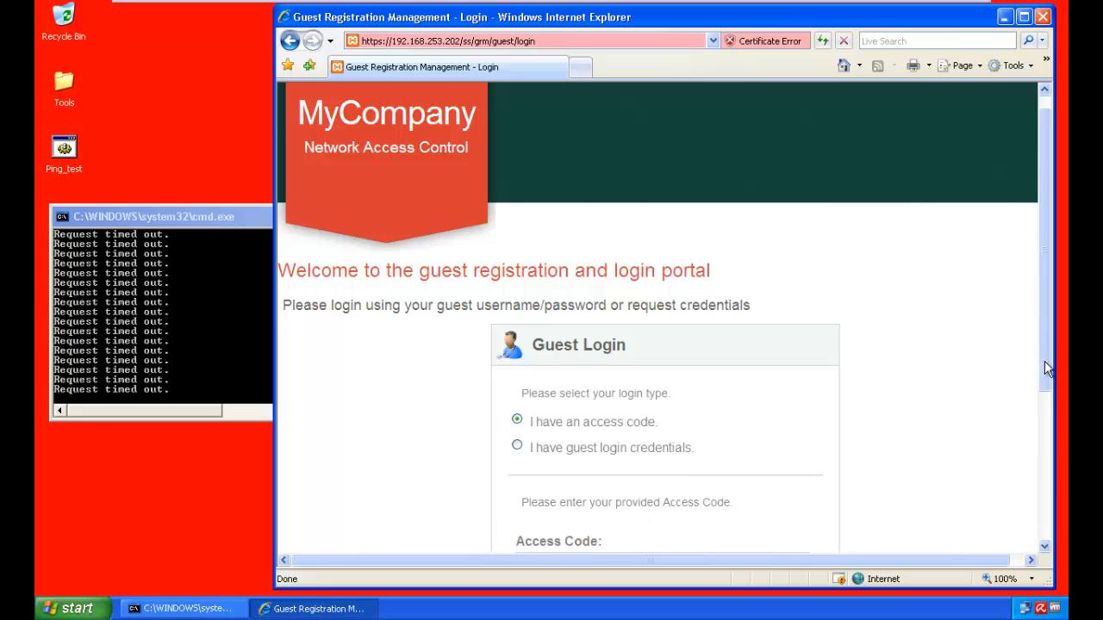
{"action": "scroll", "scroll_direction": "down", "scroll_amount": 3}
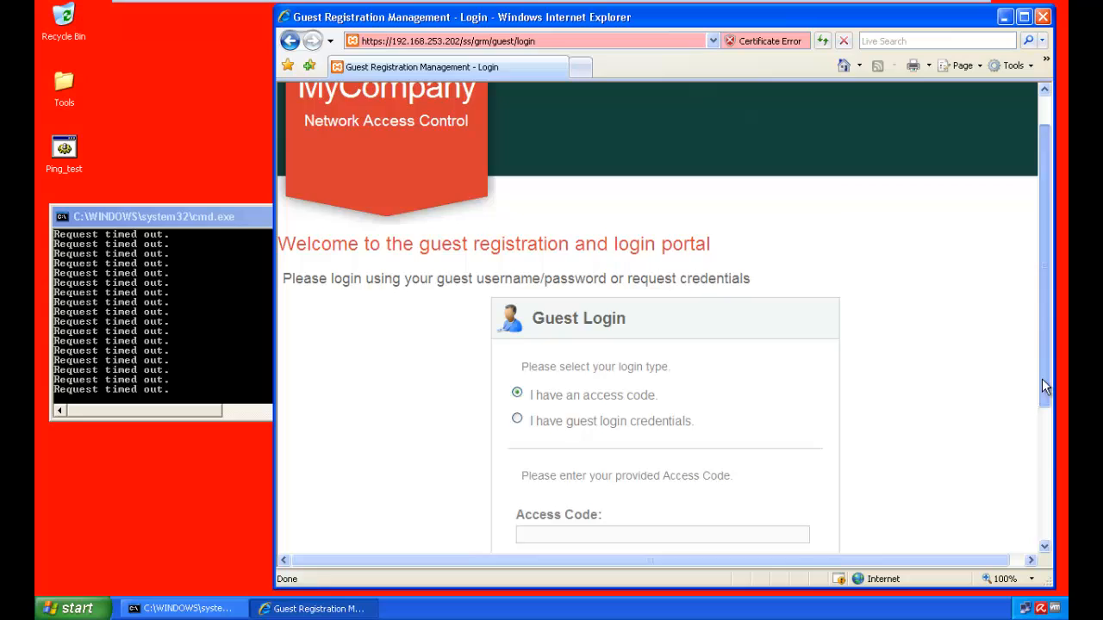
{"action": "scroll", "scroll_direction": "down", "scroll_amount": 3}
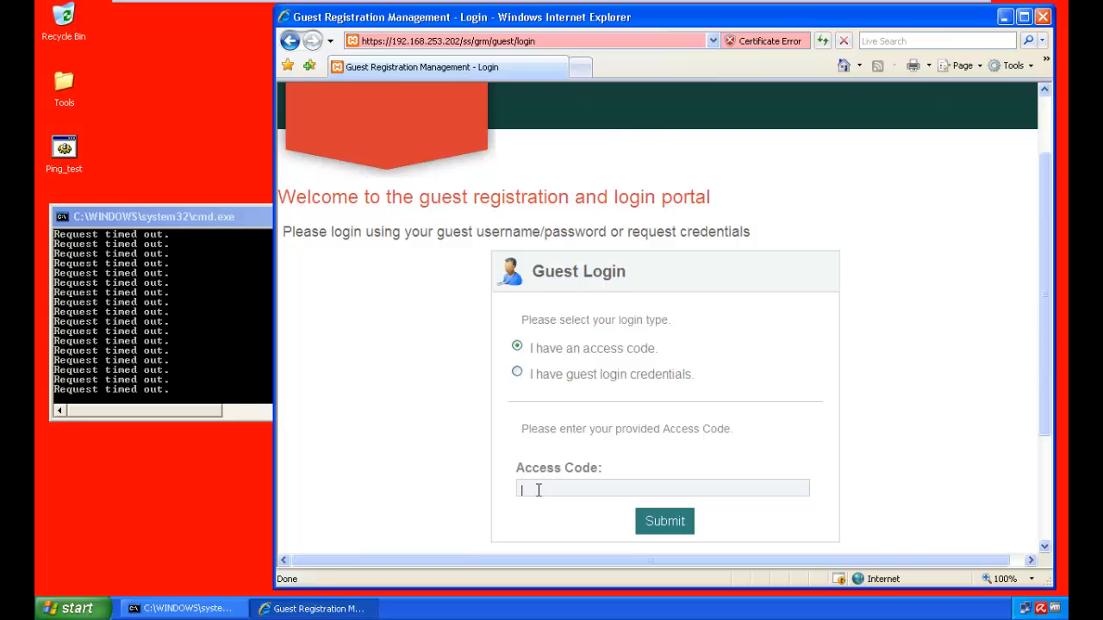
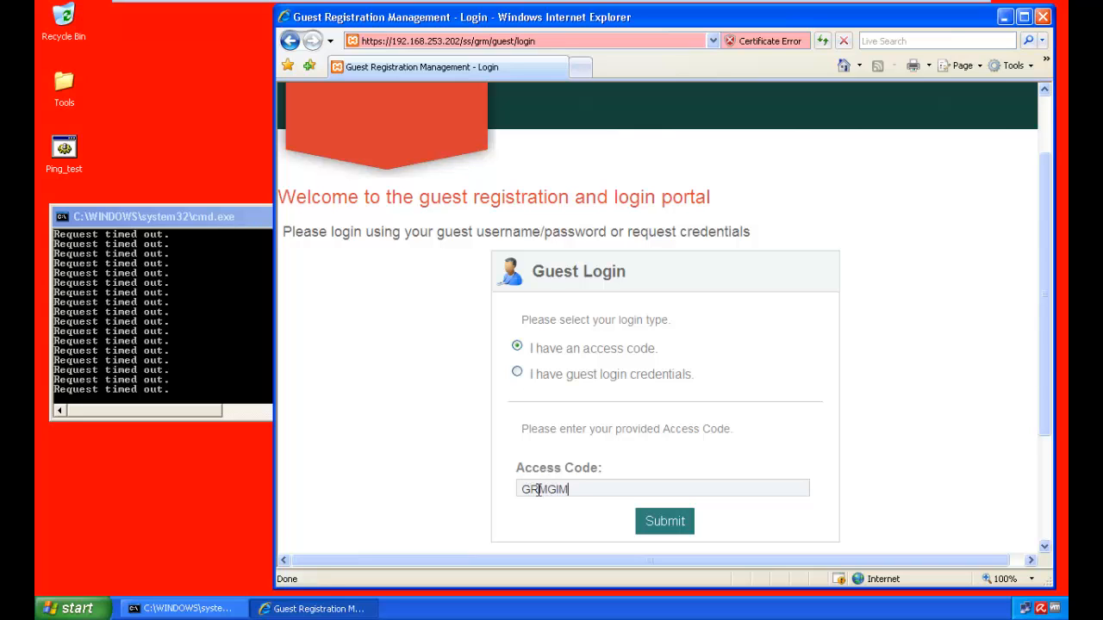
{"action": "left_click", "coordinate": [664, 520]}
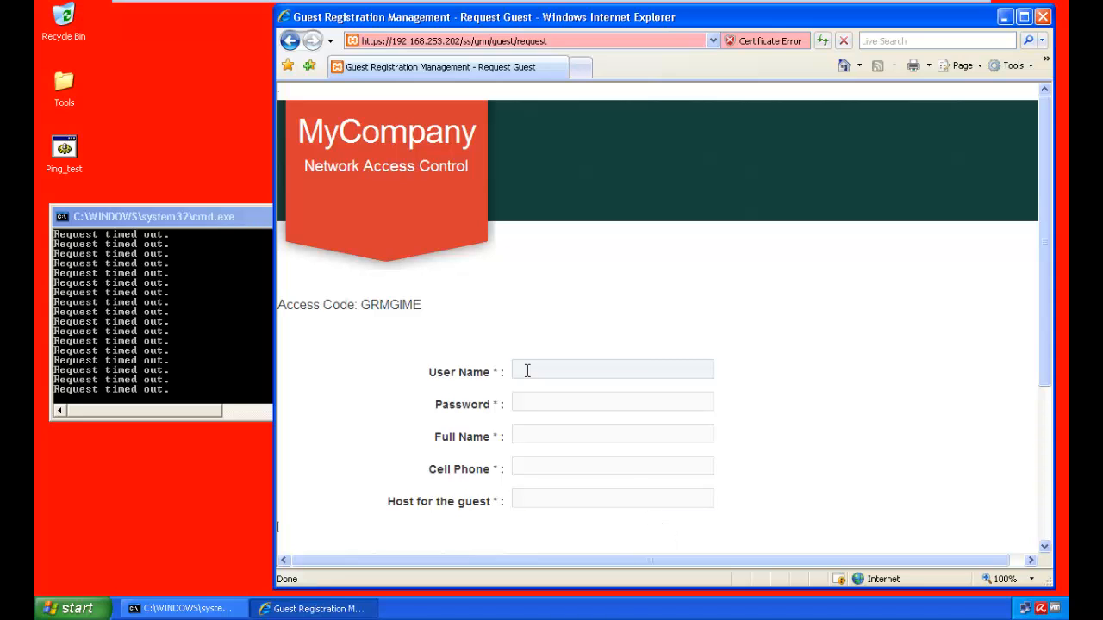
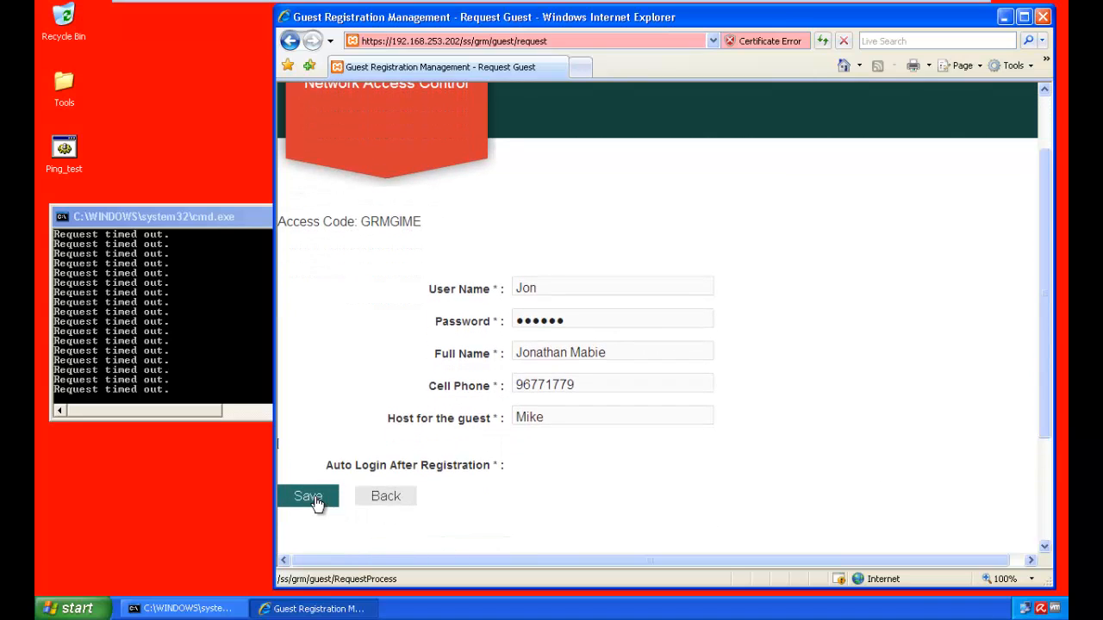
Save the guest request with user Jon, password, cell phone 9677 and host Mike.
{"action": "left_click", "coordinate": [307, 496]}
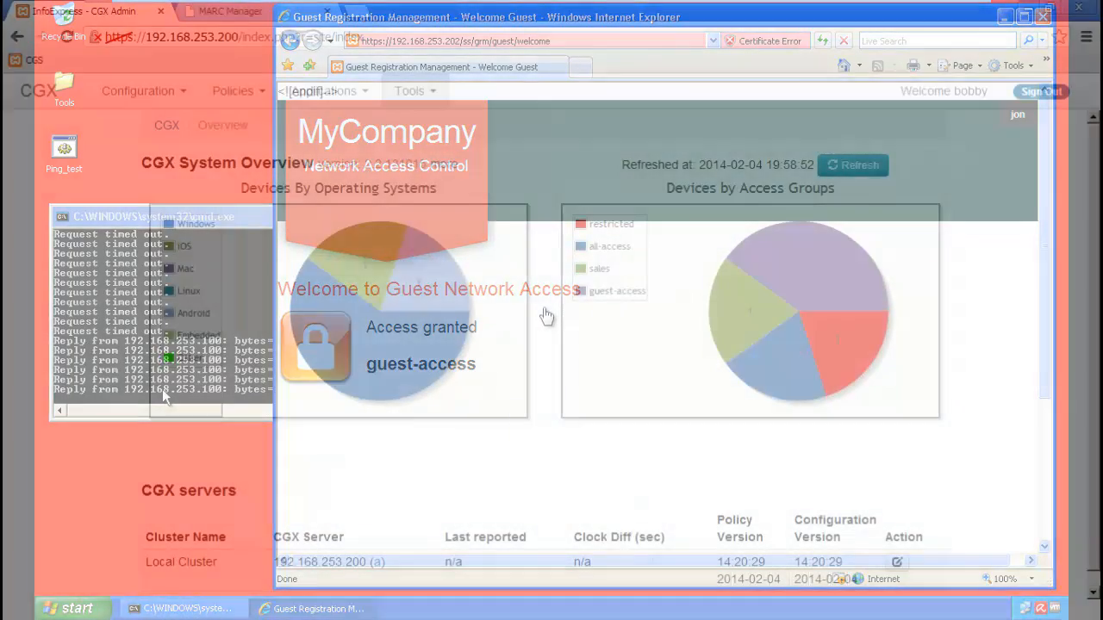
Refresh the CGX overview access-groups chart, then go to the MARC Manager compliance view.
{"action": "left_click", "coordinate": [1043, 18]}
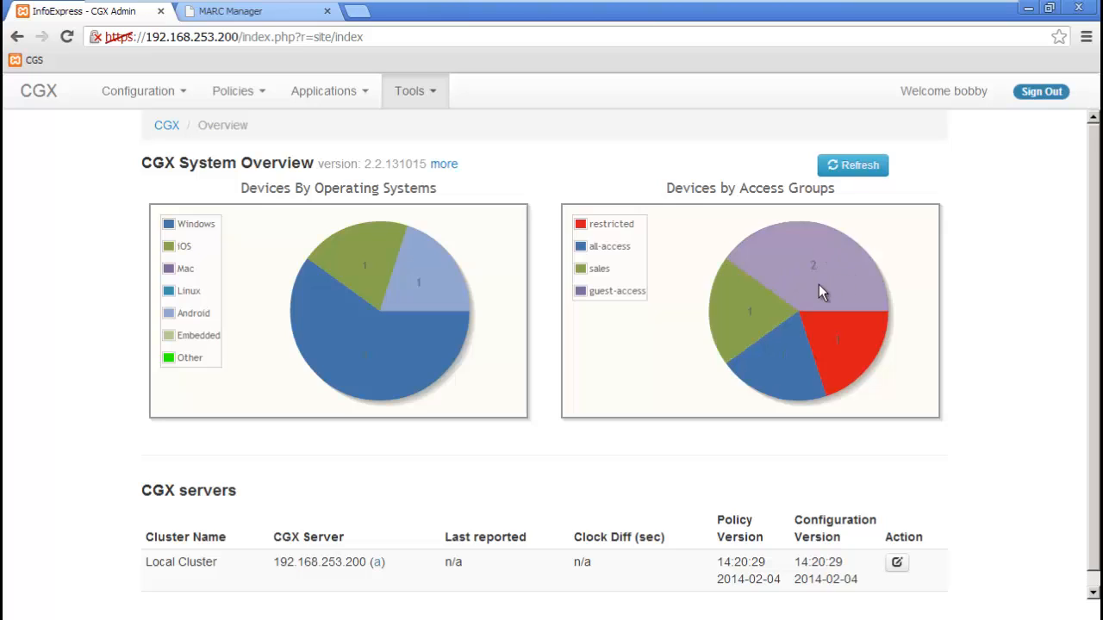
{"action": "mouse_move", "coordinate": [834, 292]}
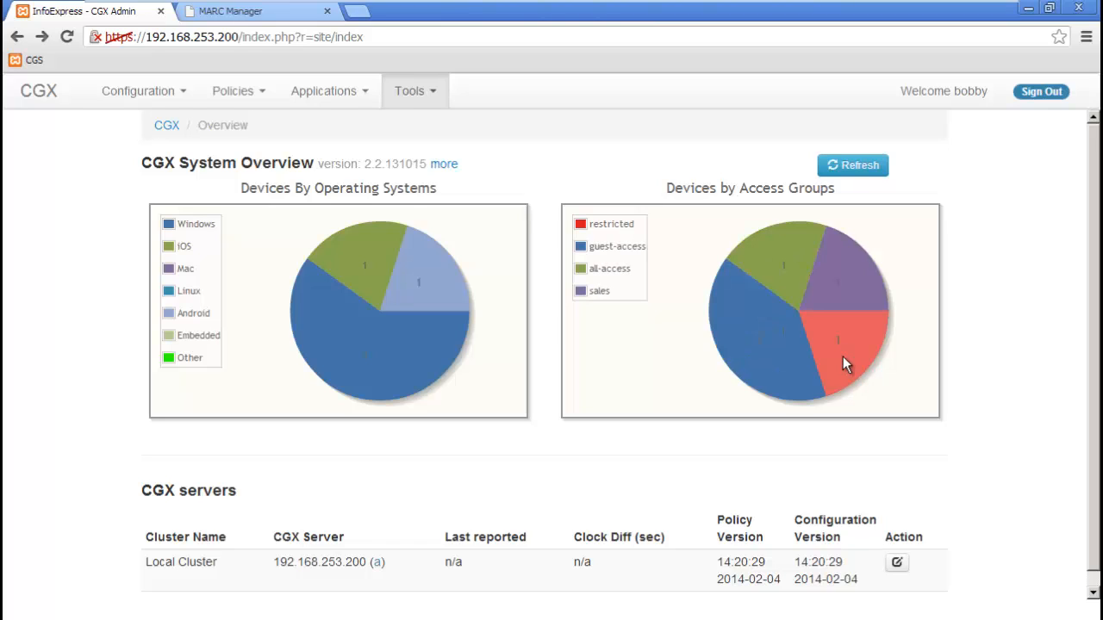
{"action": "mouse_move", "coordinate": [792, 354]}
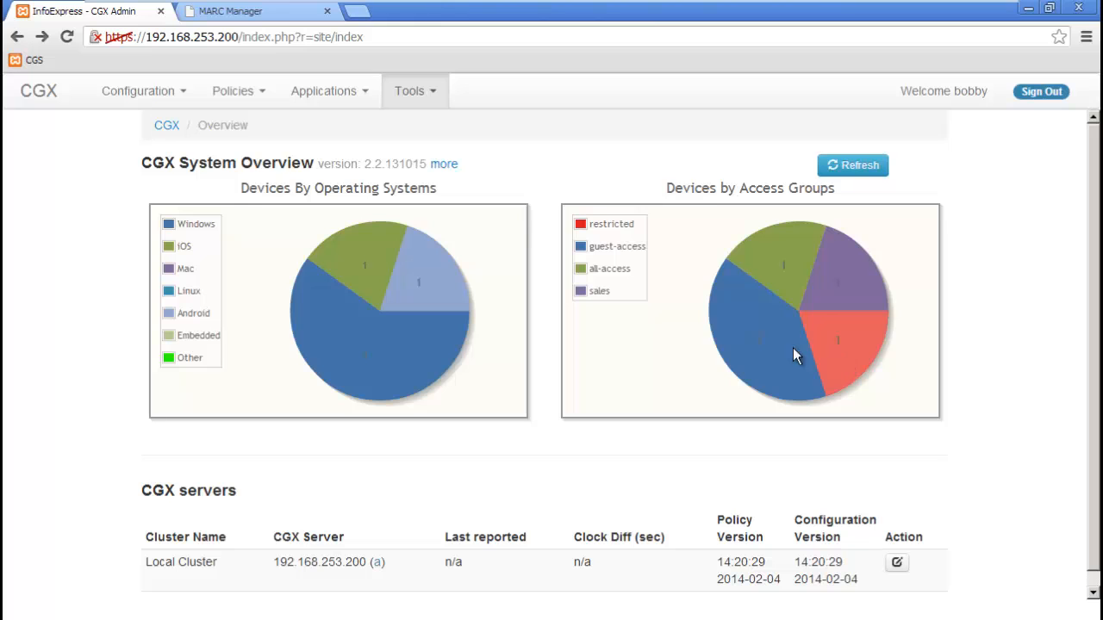
{"action": "left_click", "coordinate": [250, 11]}
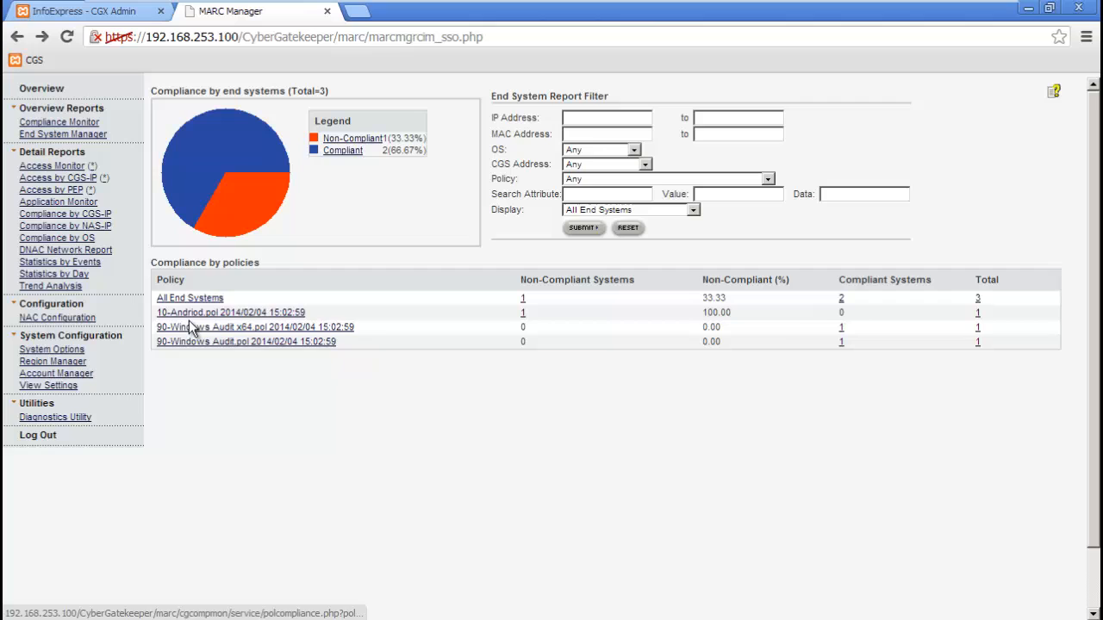
{"action": "mouse_move", "coordinate": [523, 312]}
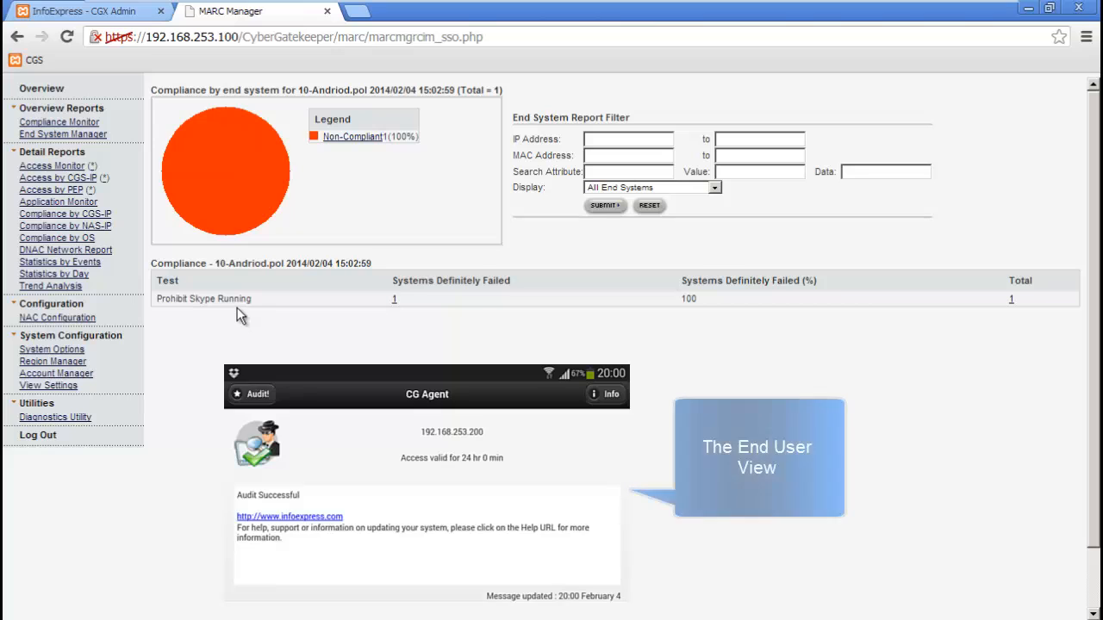
Return to the compliance summary showing all three end systems compliant, including Android.
{"action": "left_click", "coordinate": [58, 121]}
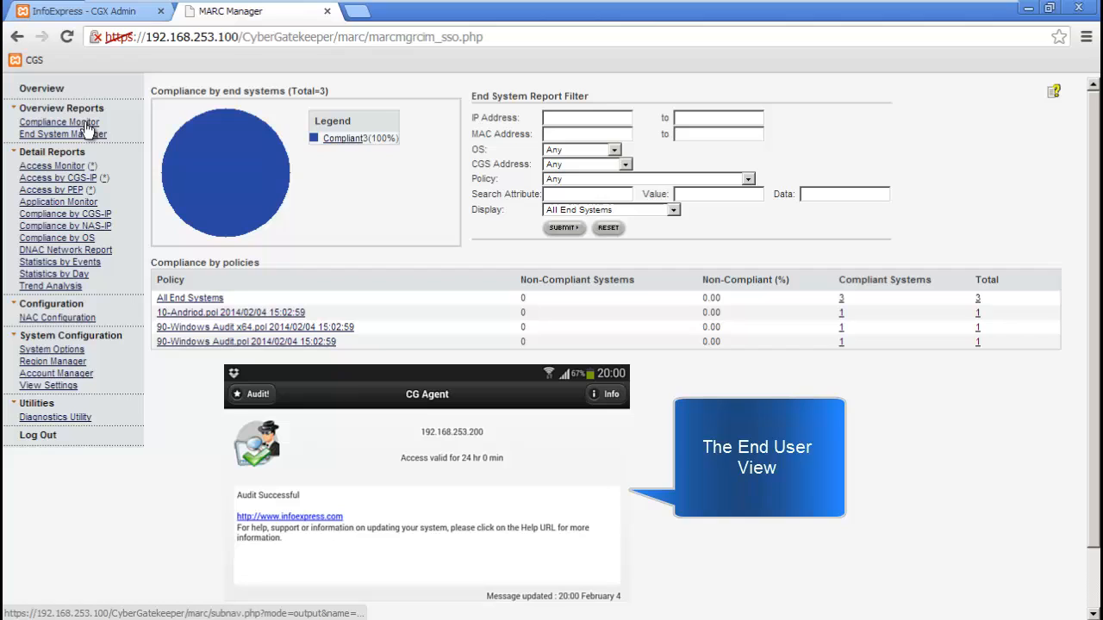
{"action": "mouse_move", "coordinate": [103, 176]}
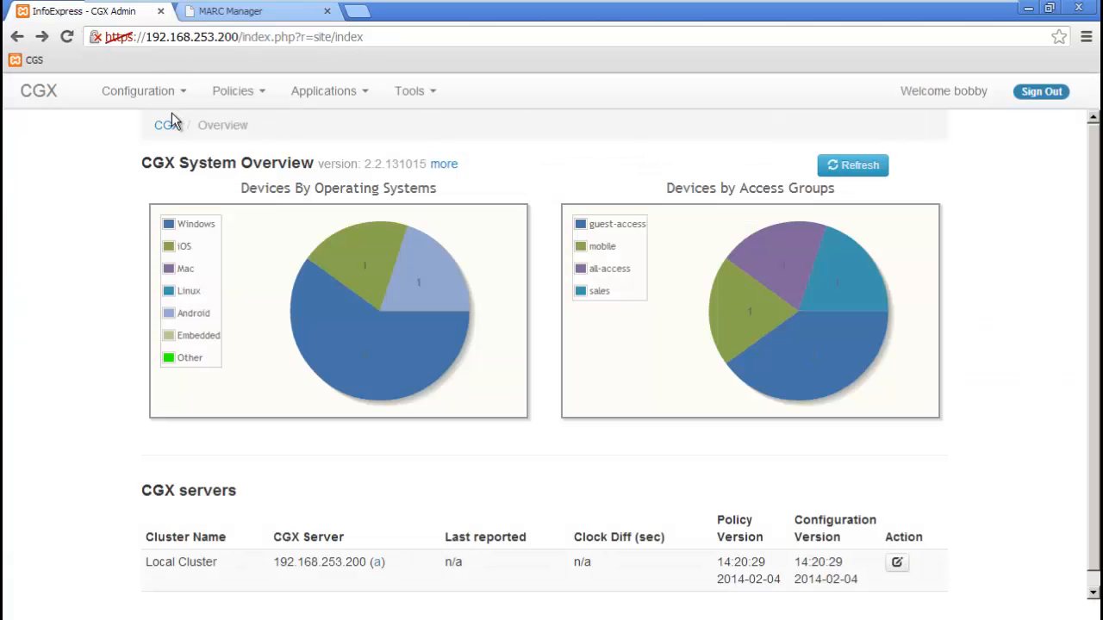
{"action": "mouse_move", "coordinate": [628, 383]}
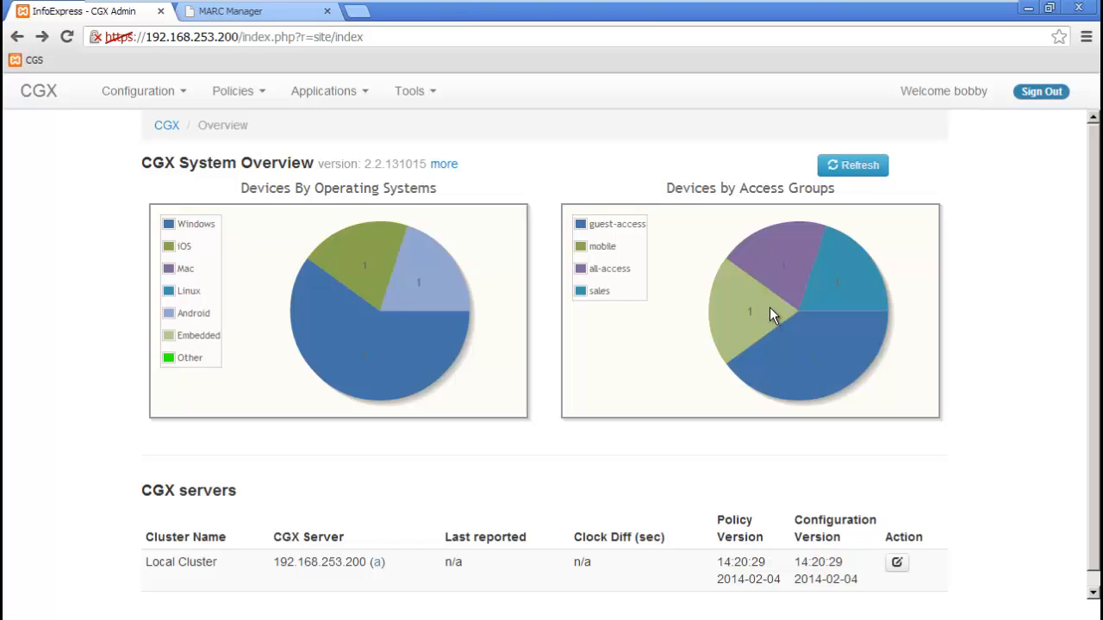
{"action": "mouse_move", "coordinate": [747, 333]}
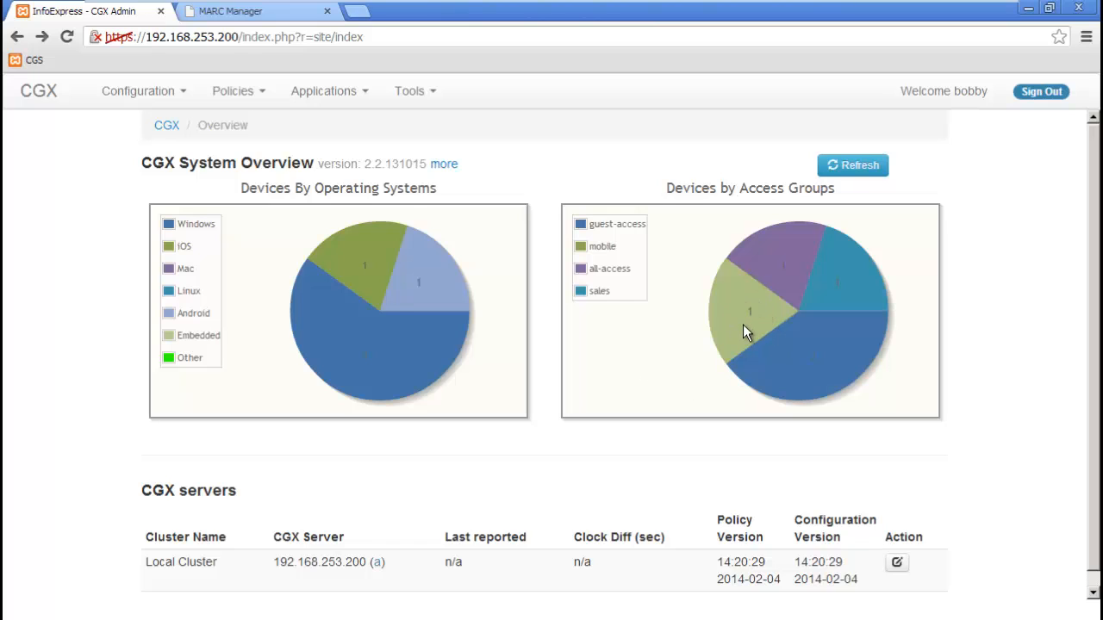